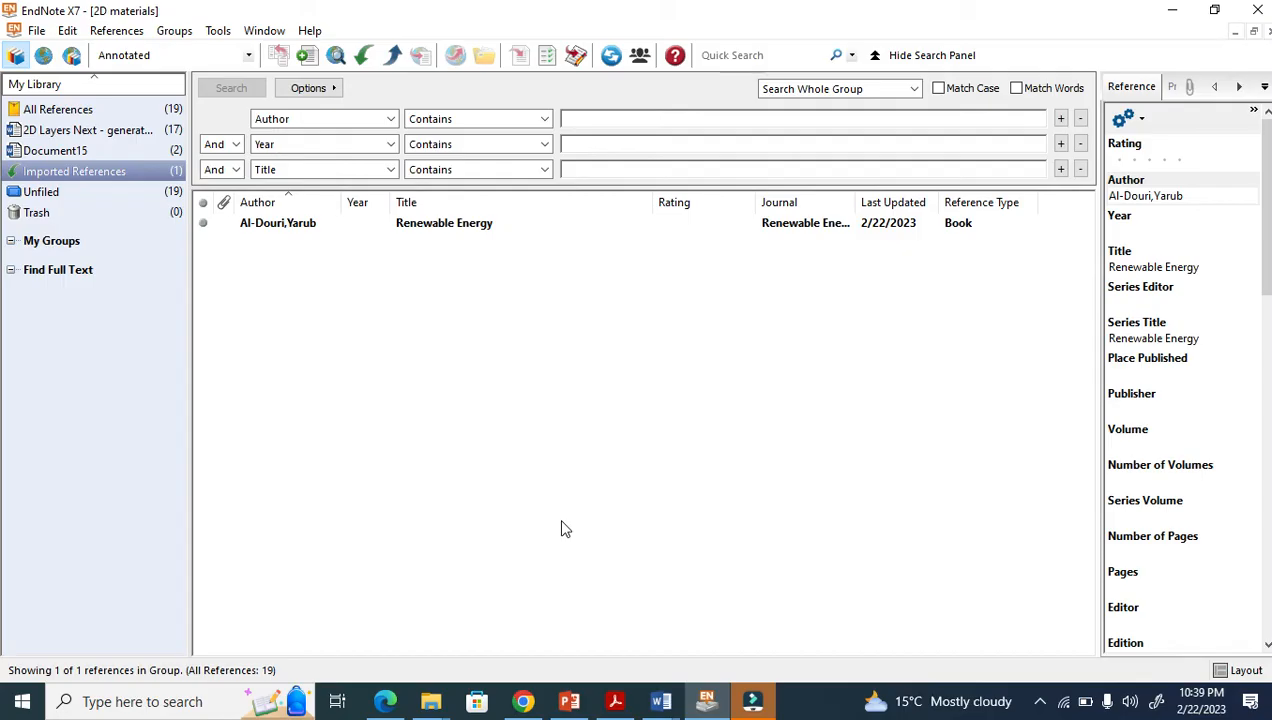
mouse_move(95, 73)
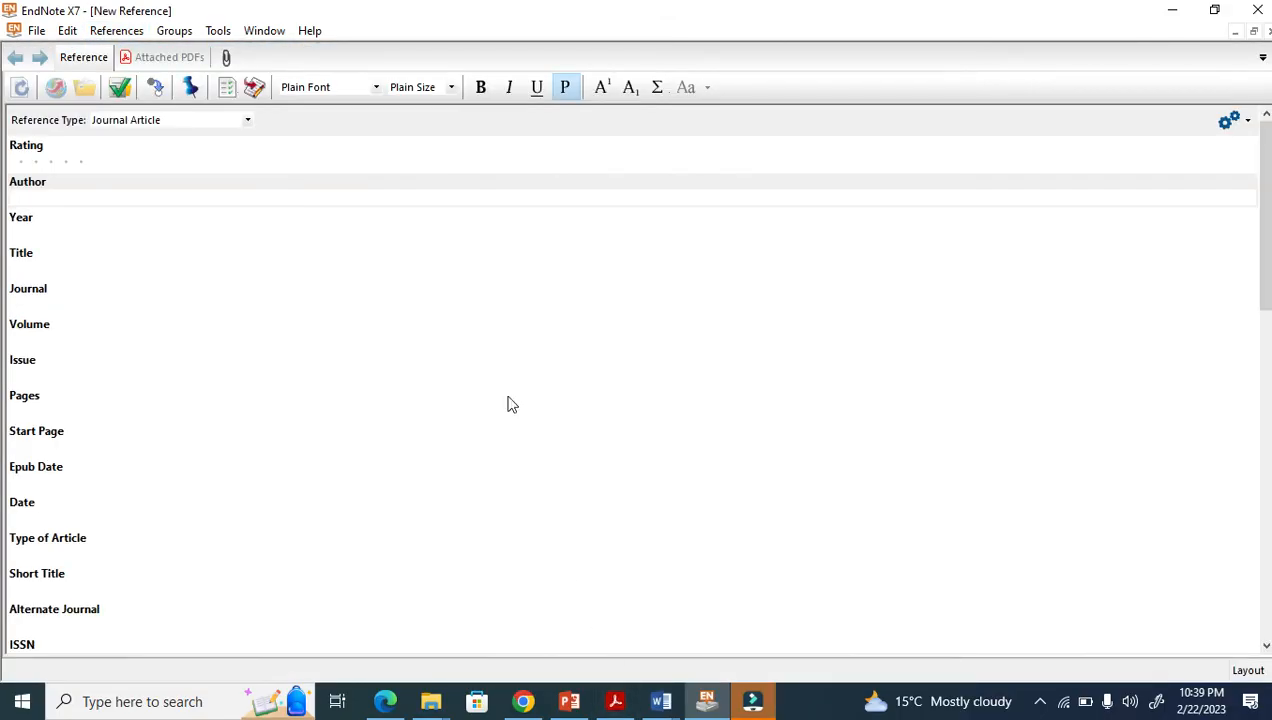
mouse_move(497, 378)
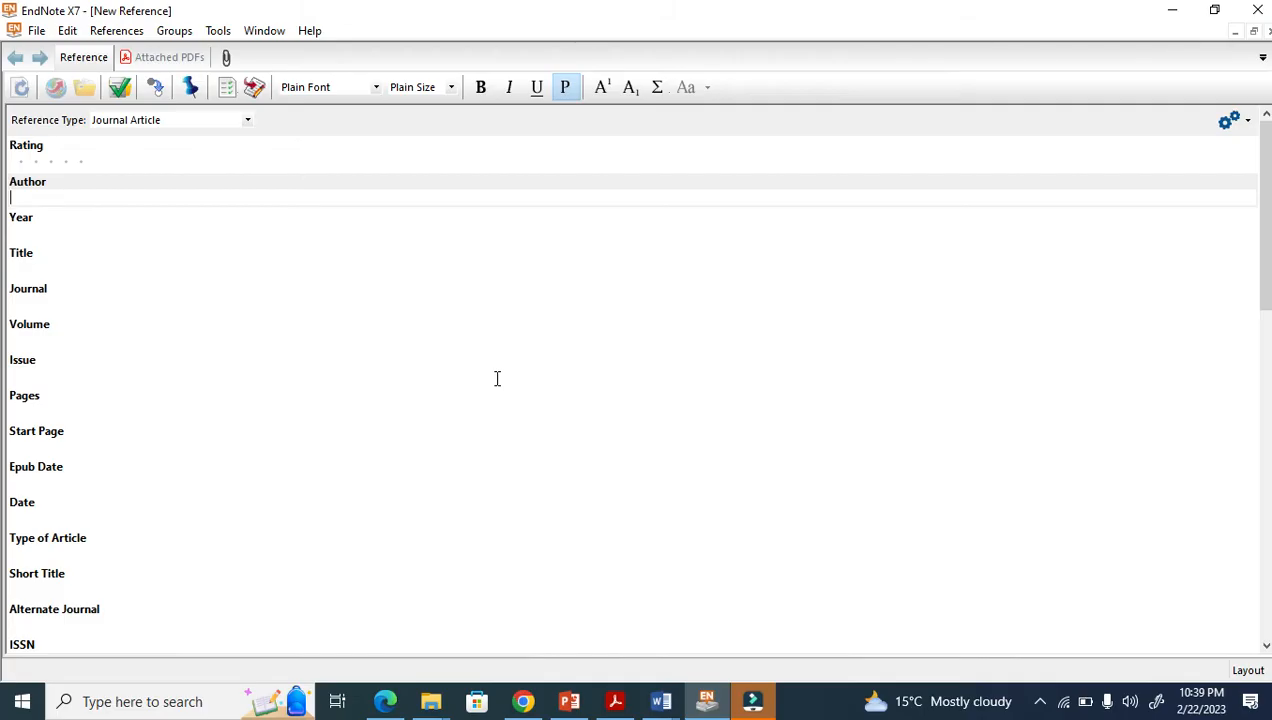
left_click(614, 700)
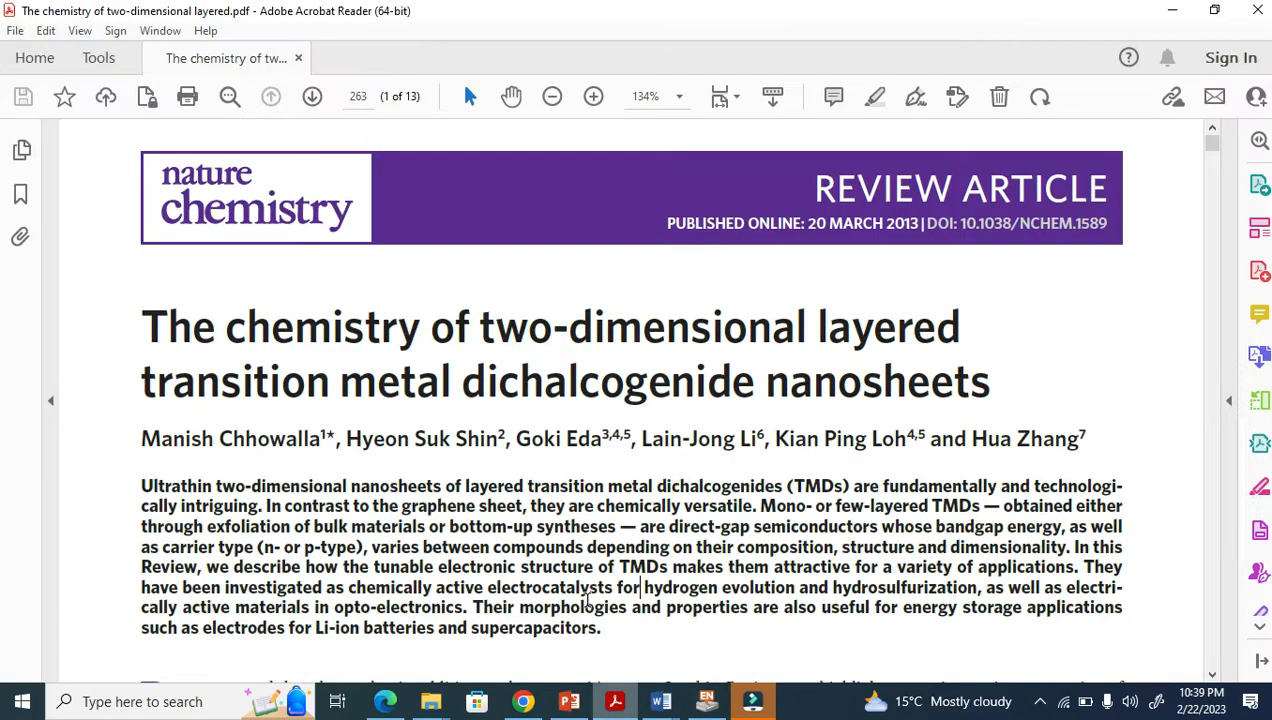
mouse_move(425, 408)
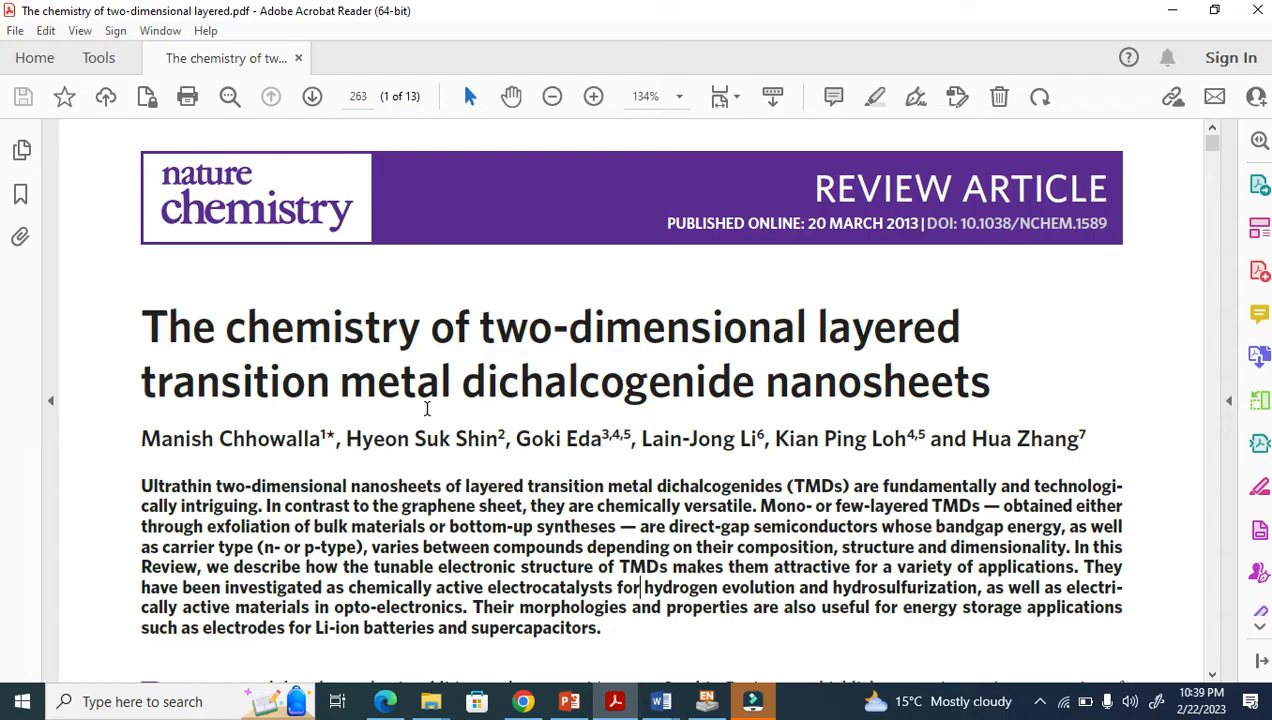
left_click(706, 701)
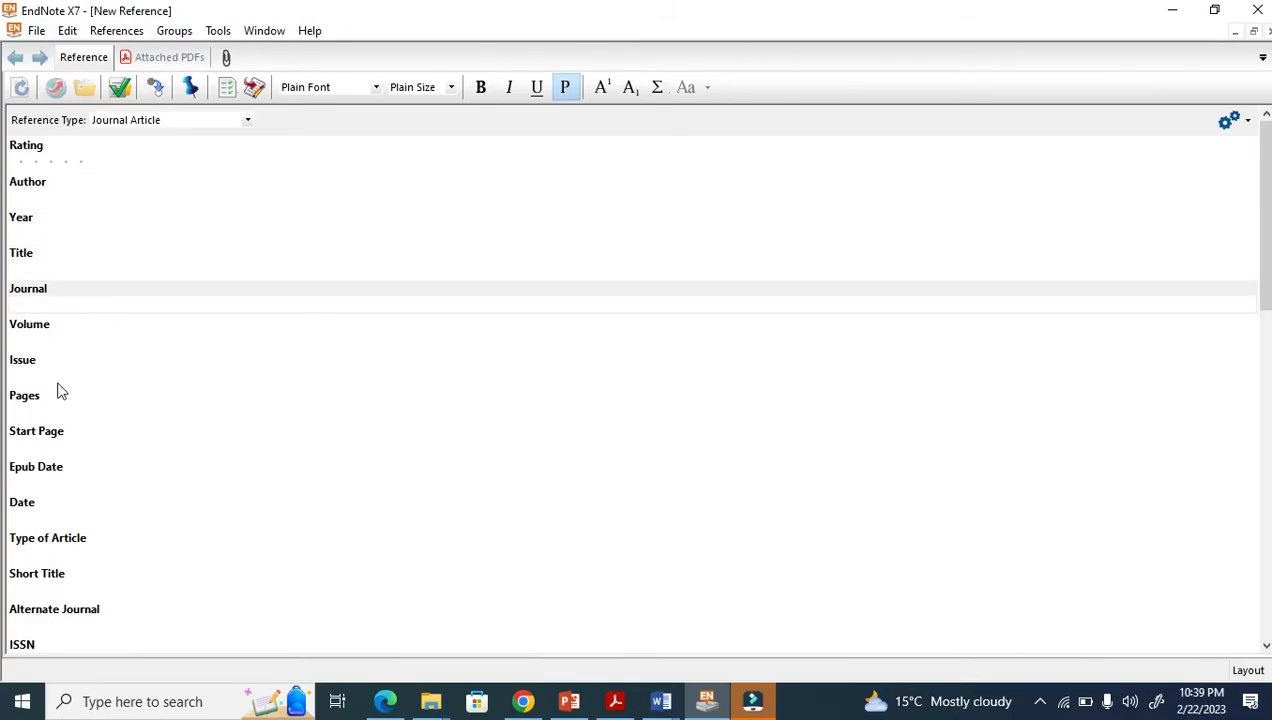
Copy the article's full title from the PDF and enter 'Nature Chemistry' as the journal.
left_click(614, 701)
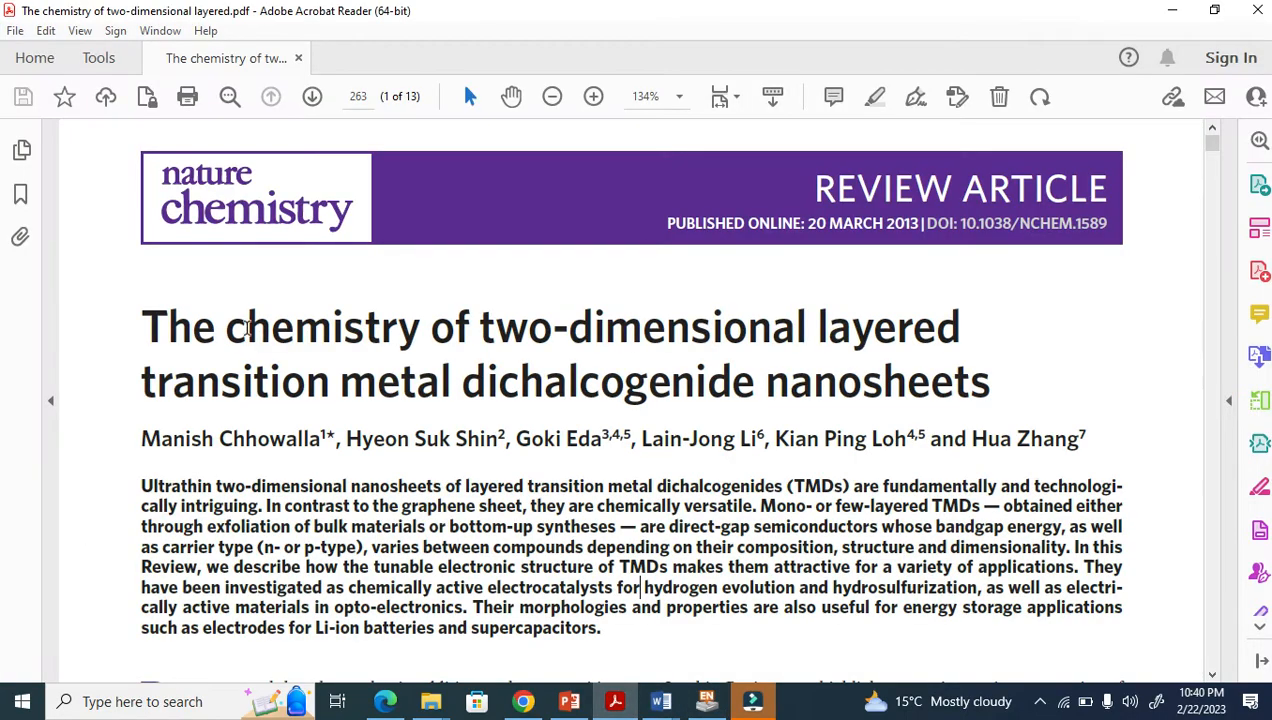
left_click_drag(141, 326, 995, 395)
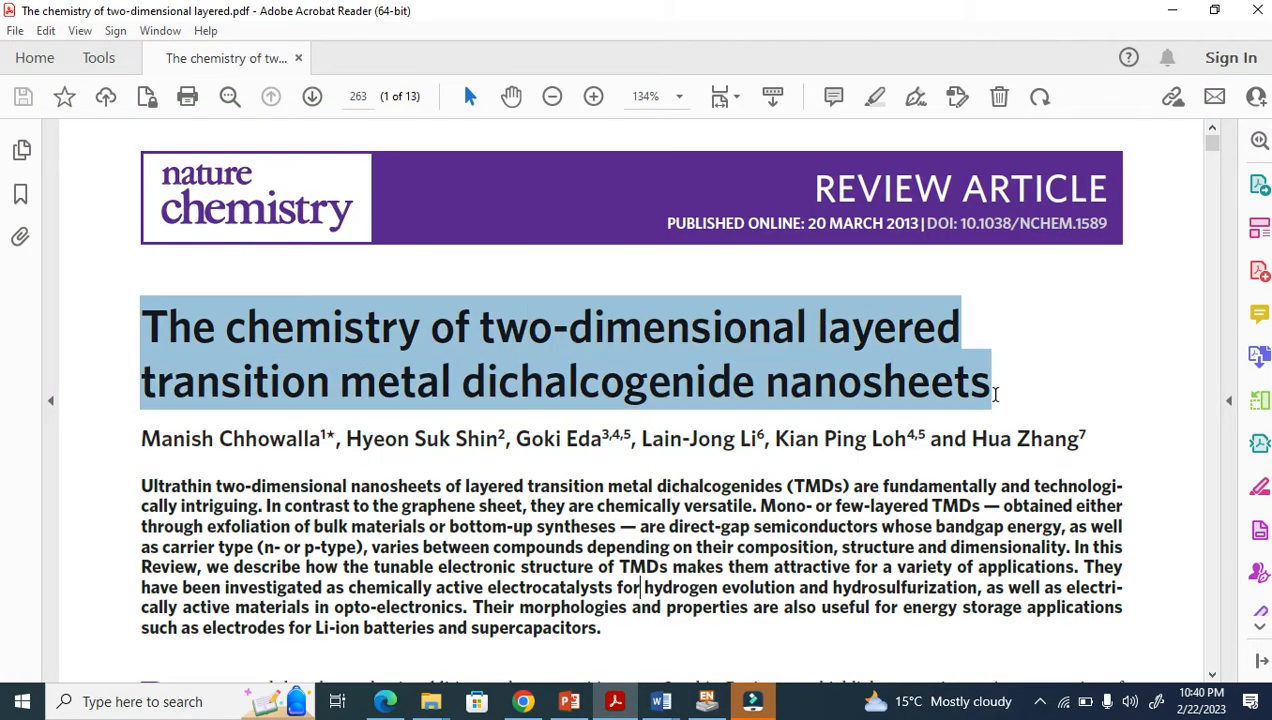
mouse_move(814, 518)
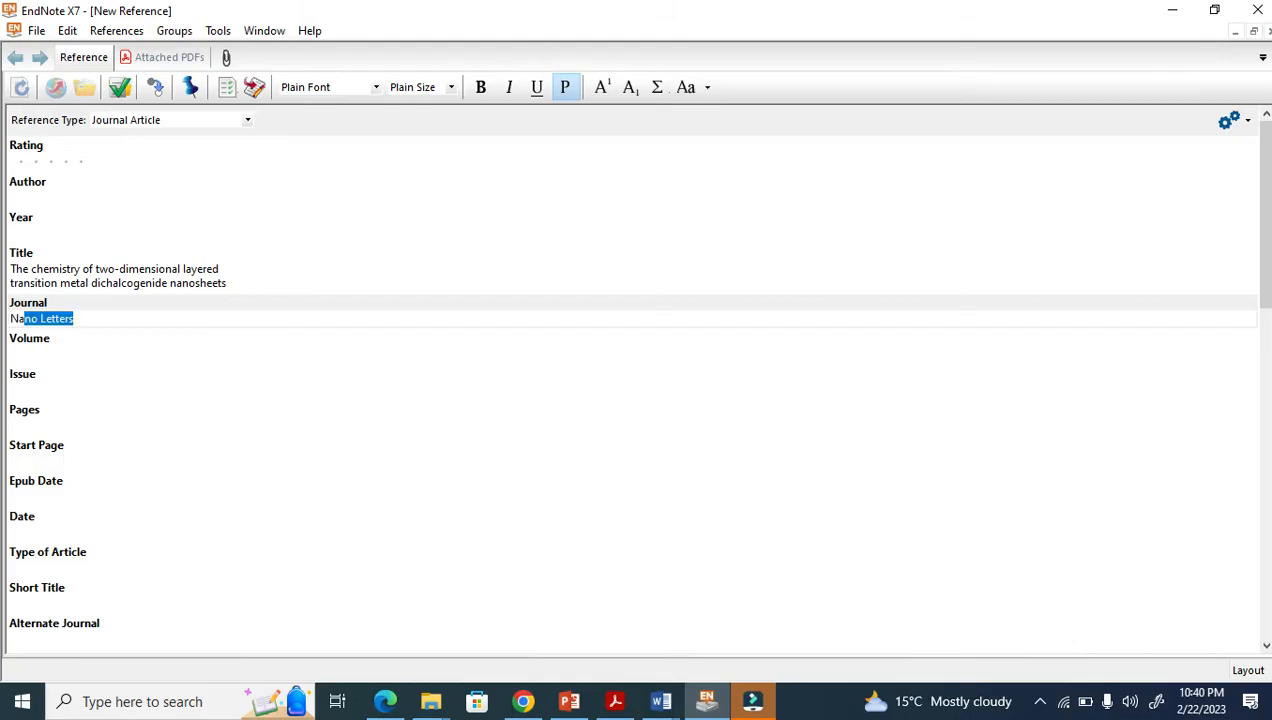
type("Nature Chemistry")
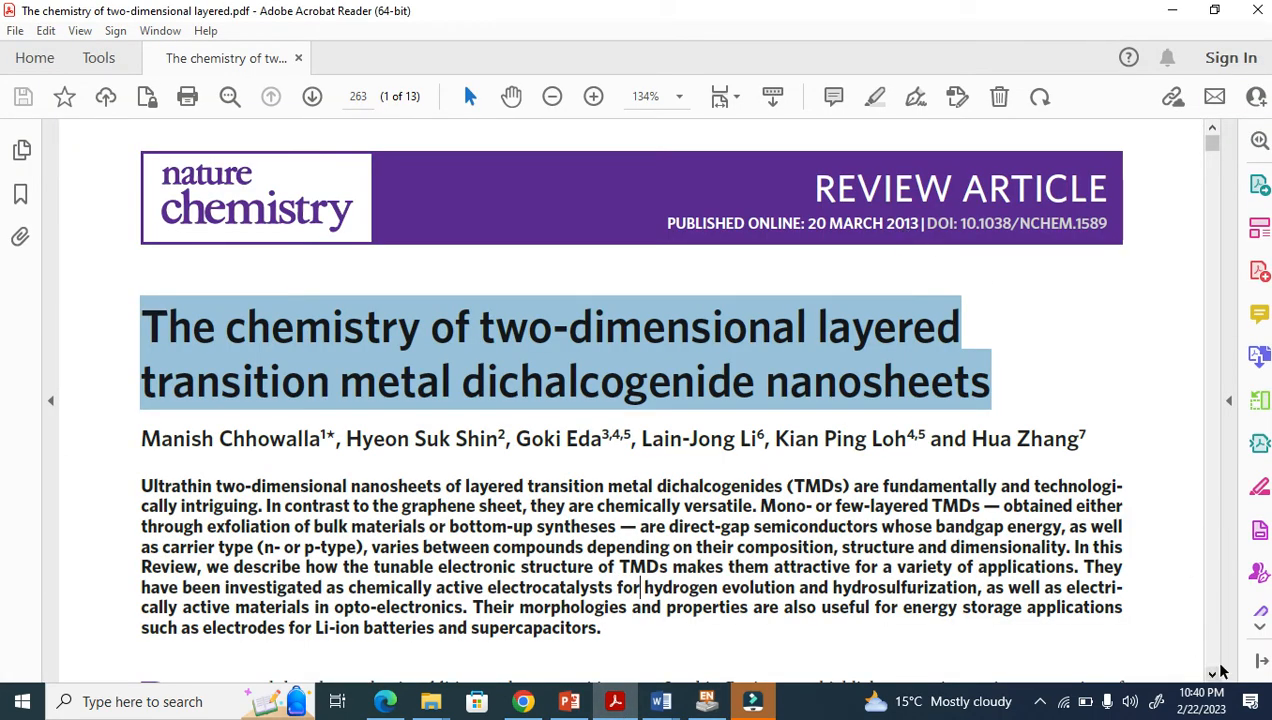
scroll("down", 3)
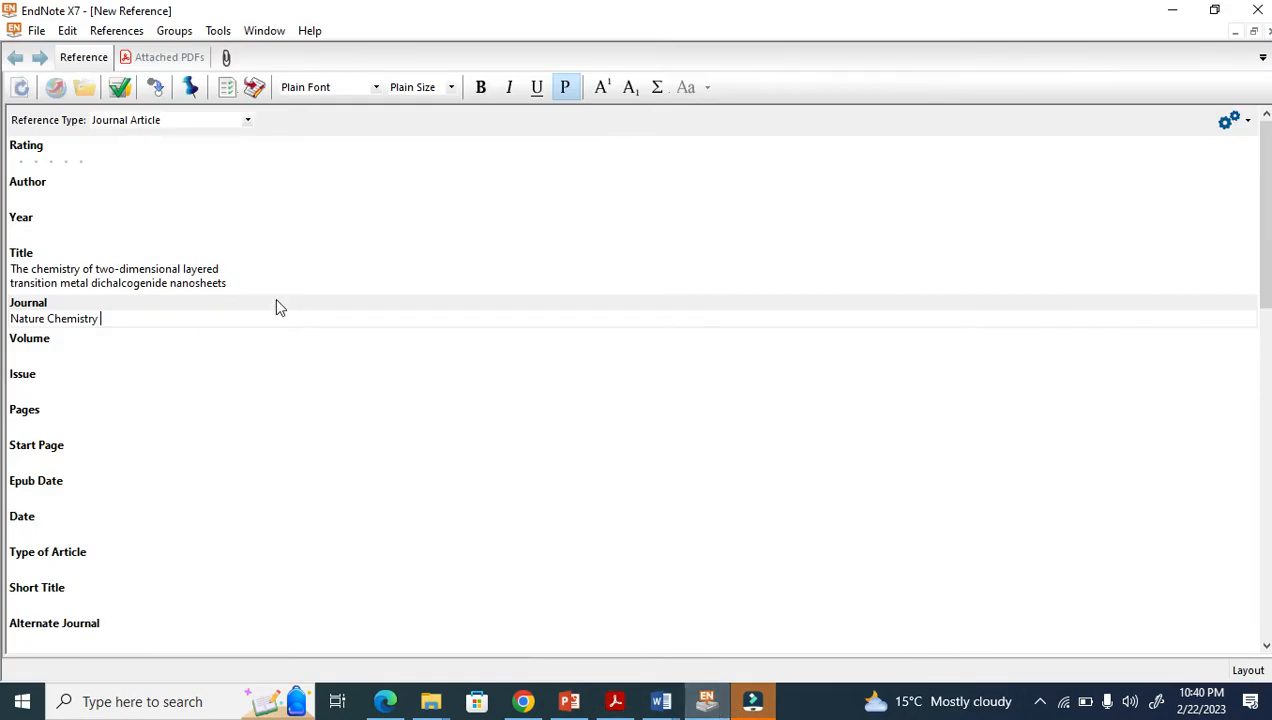
Enter the six cleaned author names and the year 2013.
type("Manish Chhowalla1*, Hyeon Suk Shin2, Goki Eda3,4,5, Lain-Jong Li6, Kian Ping Loh4,5 and Hua Zhang7")
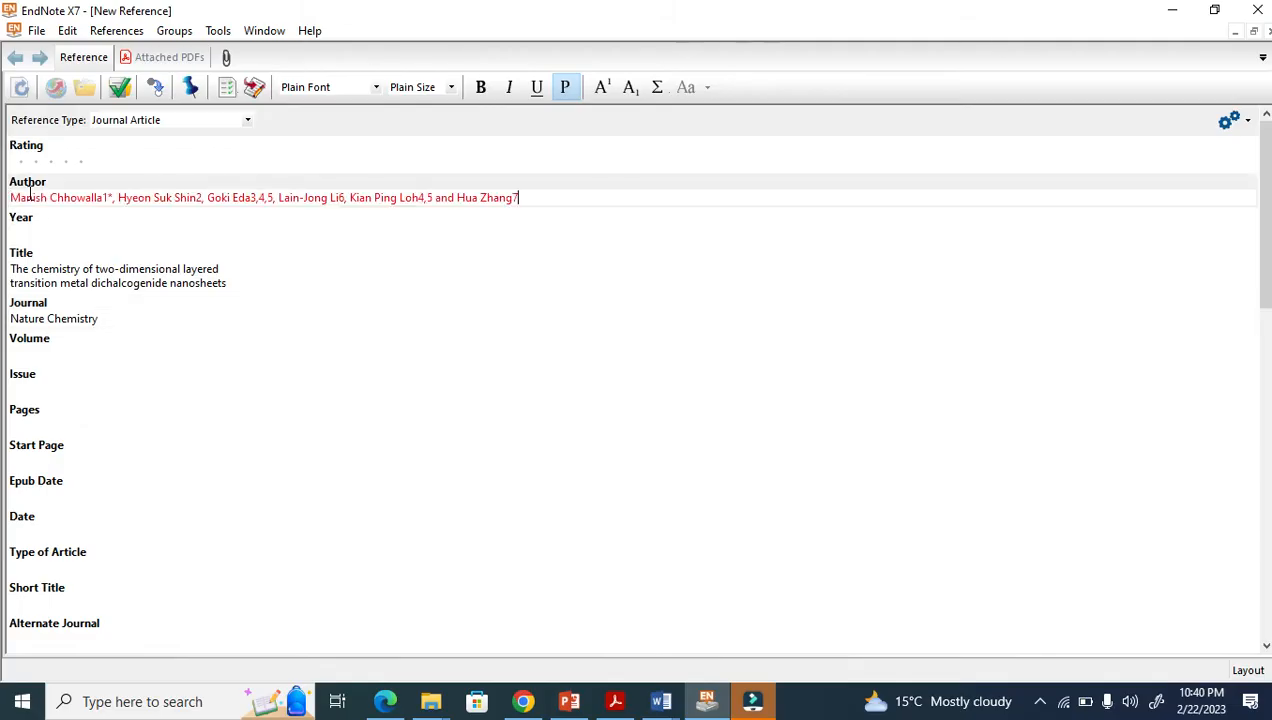
type("201")
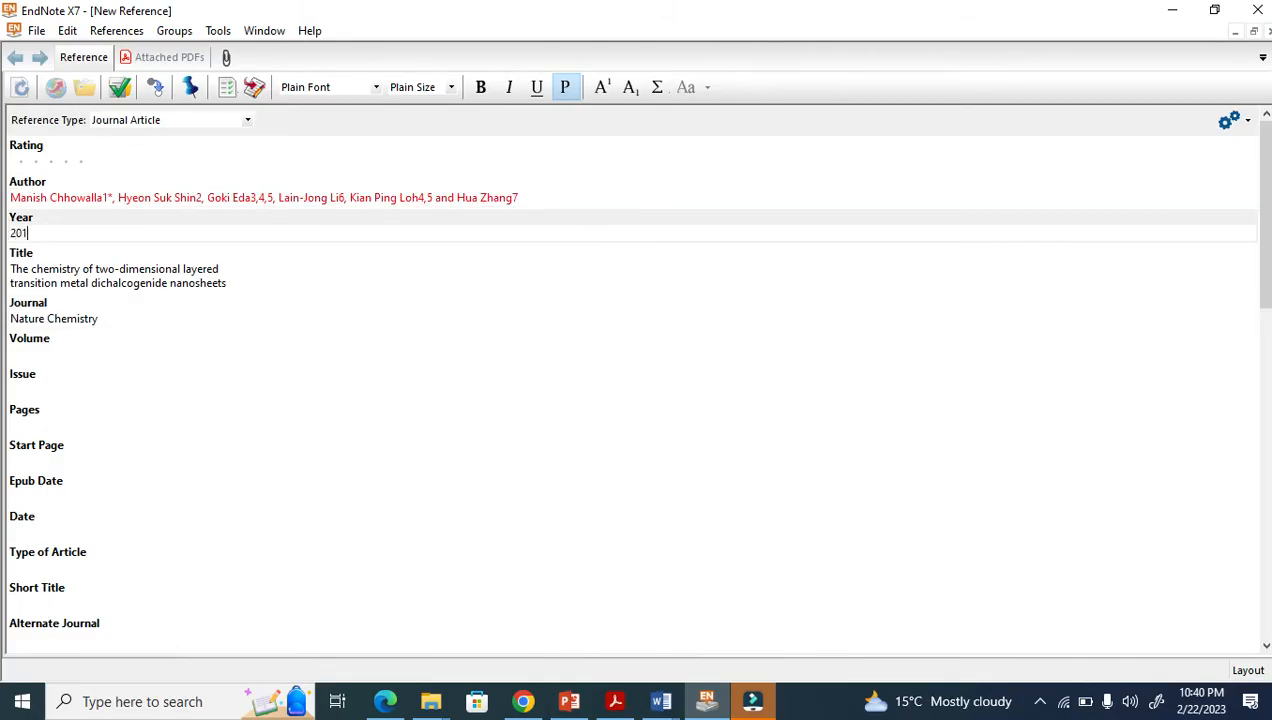
type("3")
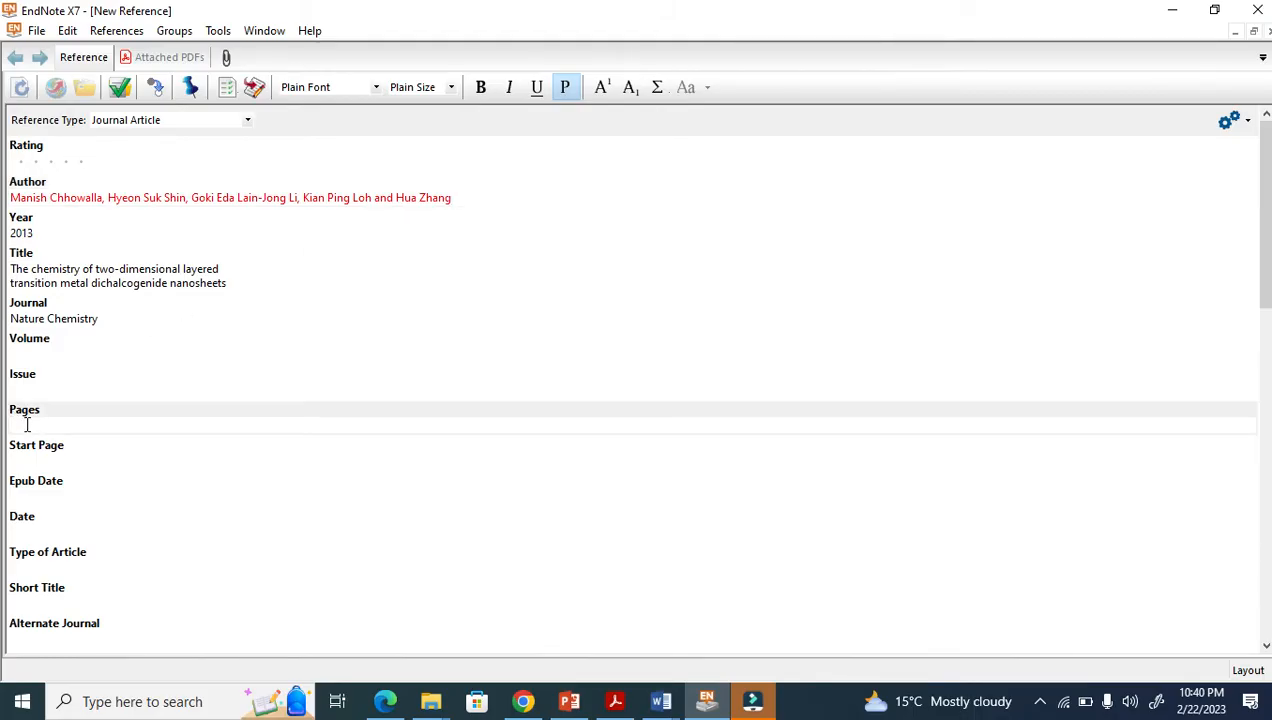
Enter the page values 263 and 276, retyping 263 after correcting the field.
type("263")
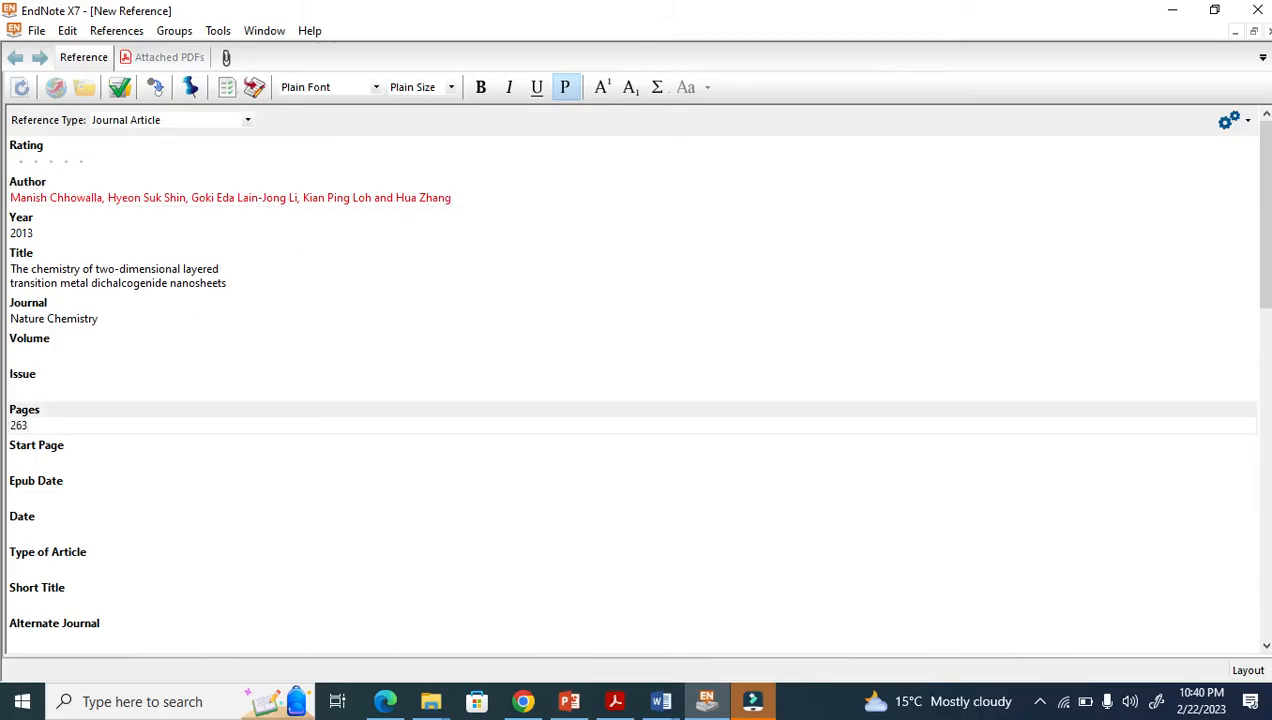
left_click(18, 425)
type("13")
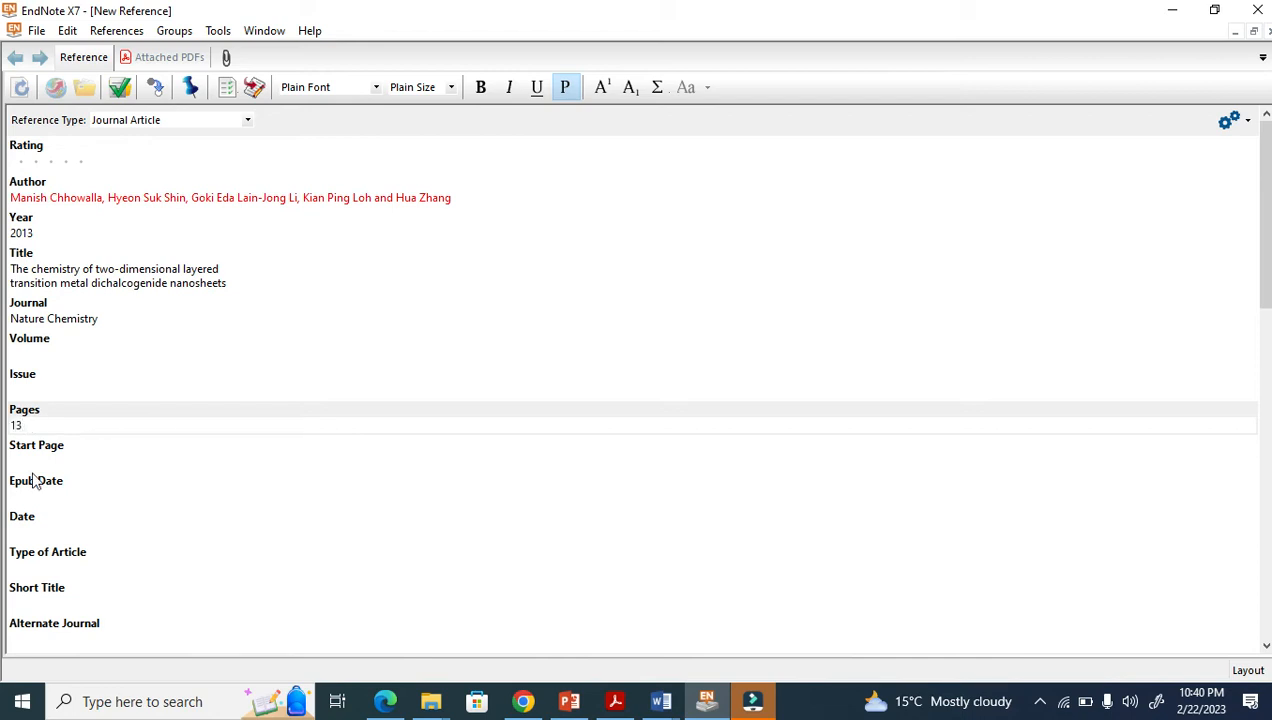
type("263")
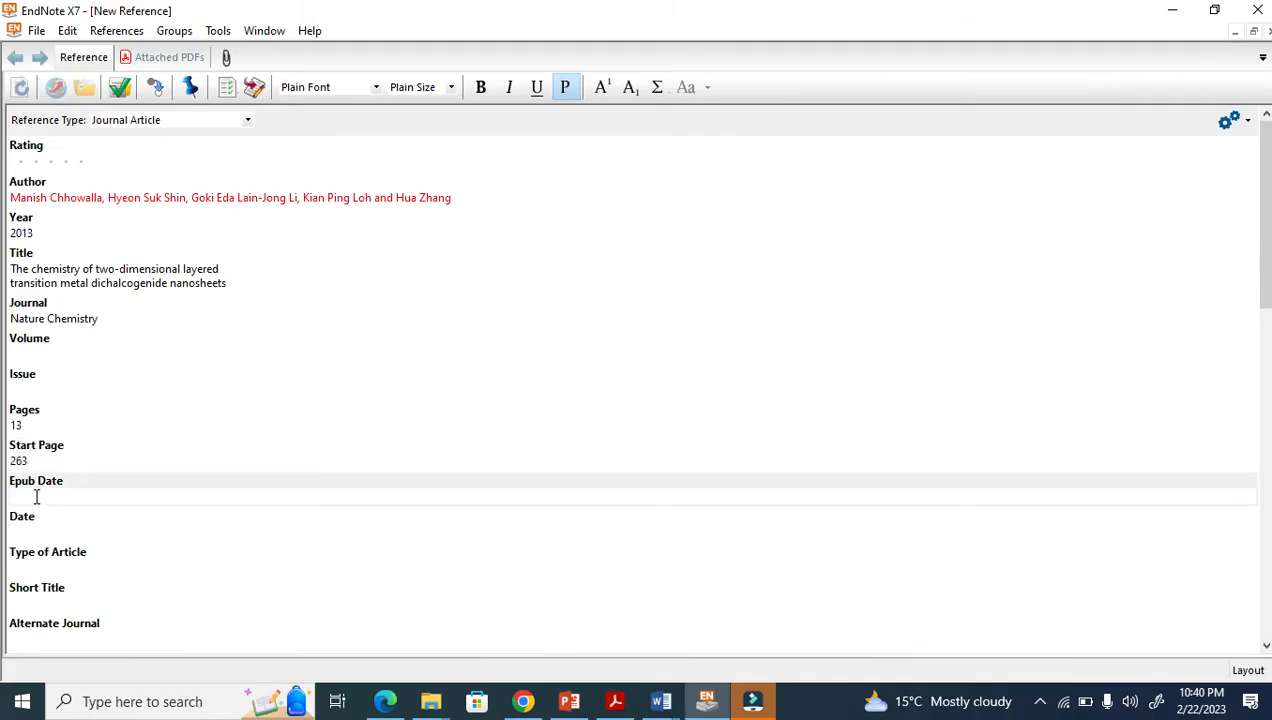
type("276")
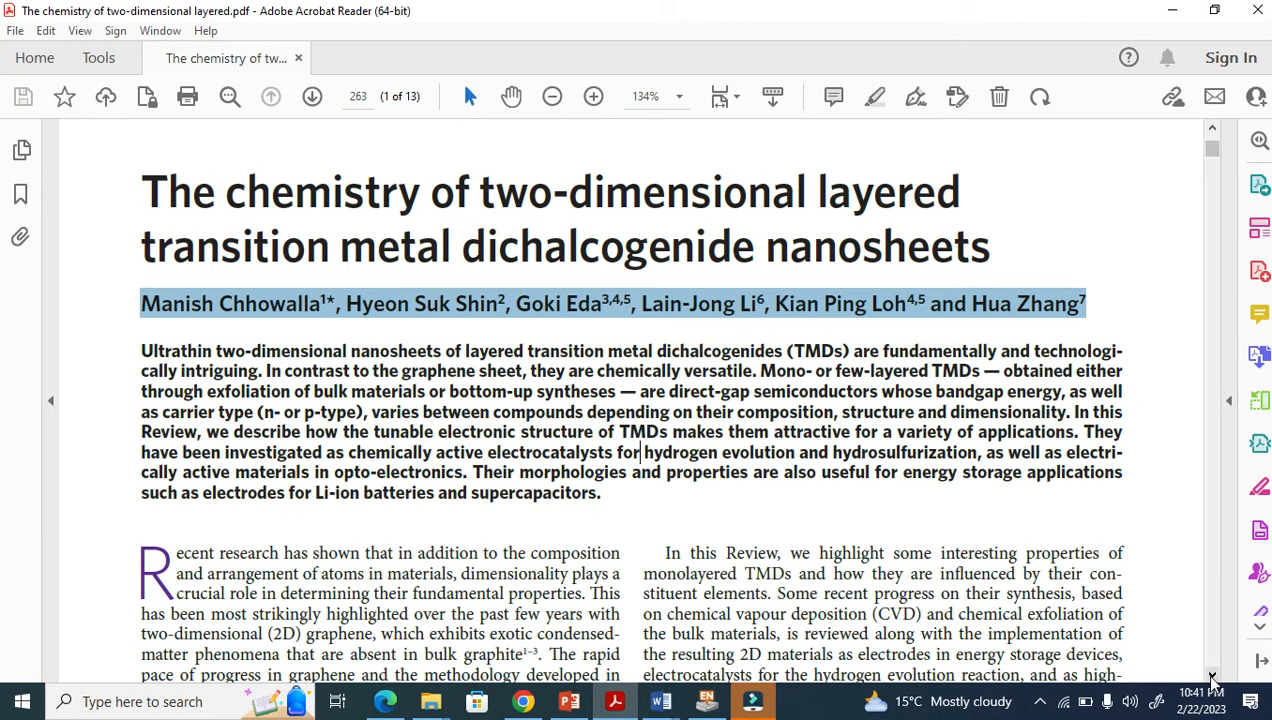
Scroll through the PDF to check the details, then enter volume 5.
scroll("down", 3)
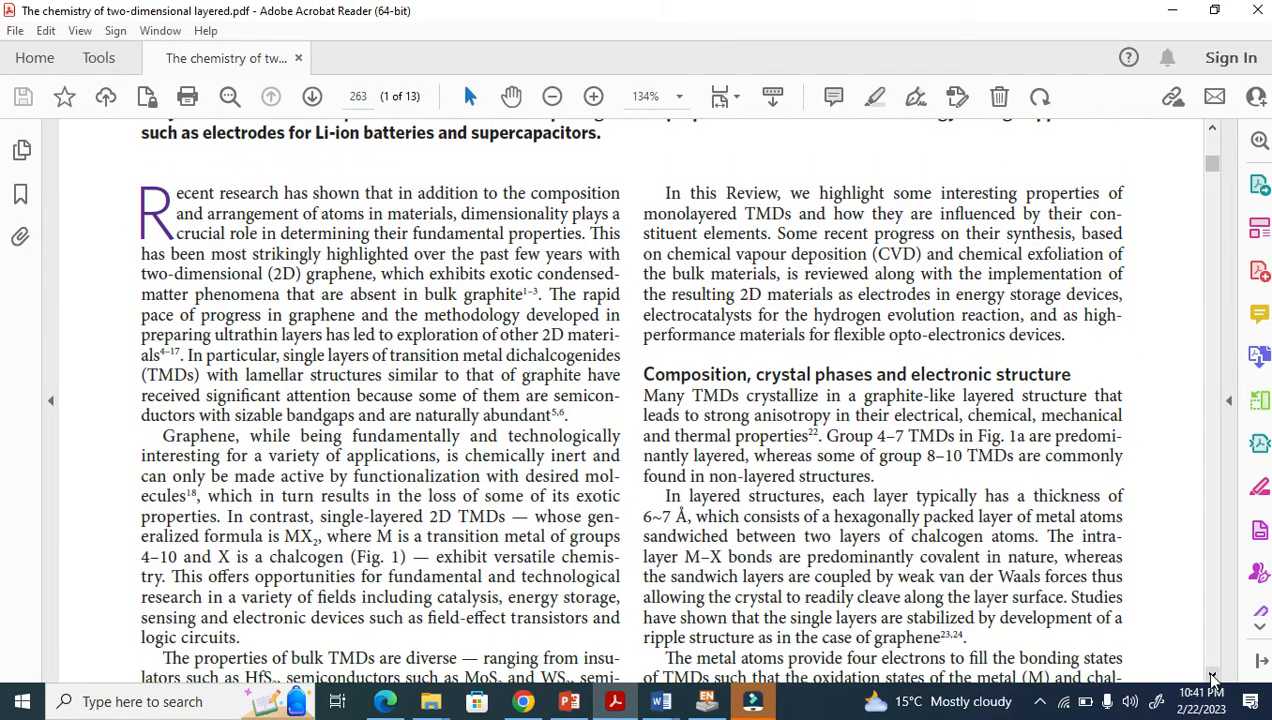
scroll("down", 3)
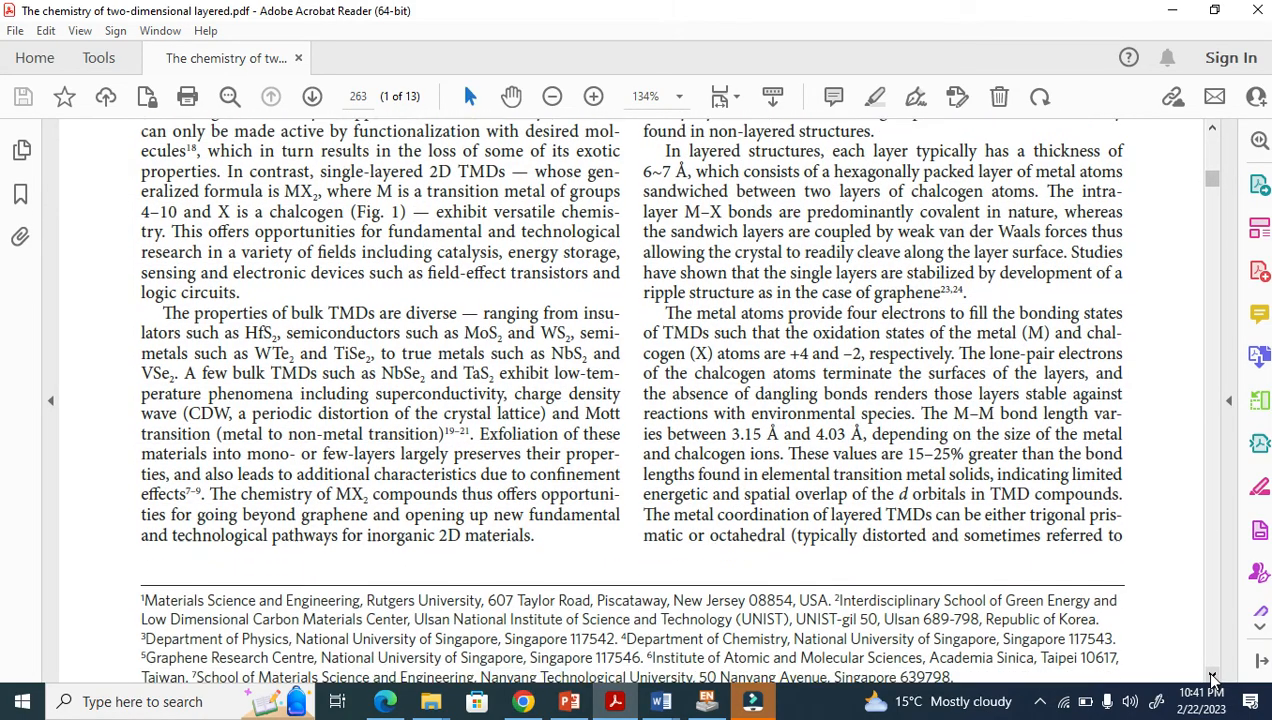
scroll("down", 3)
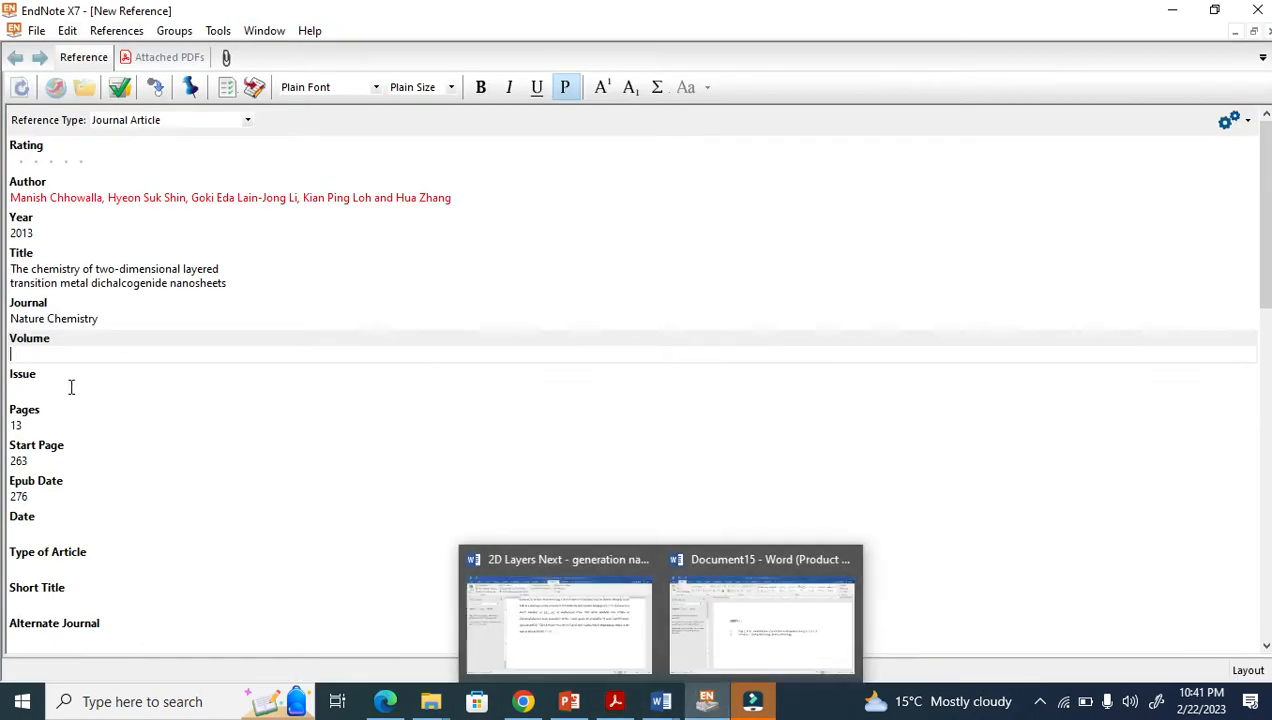
type("5")
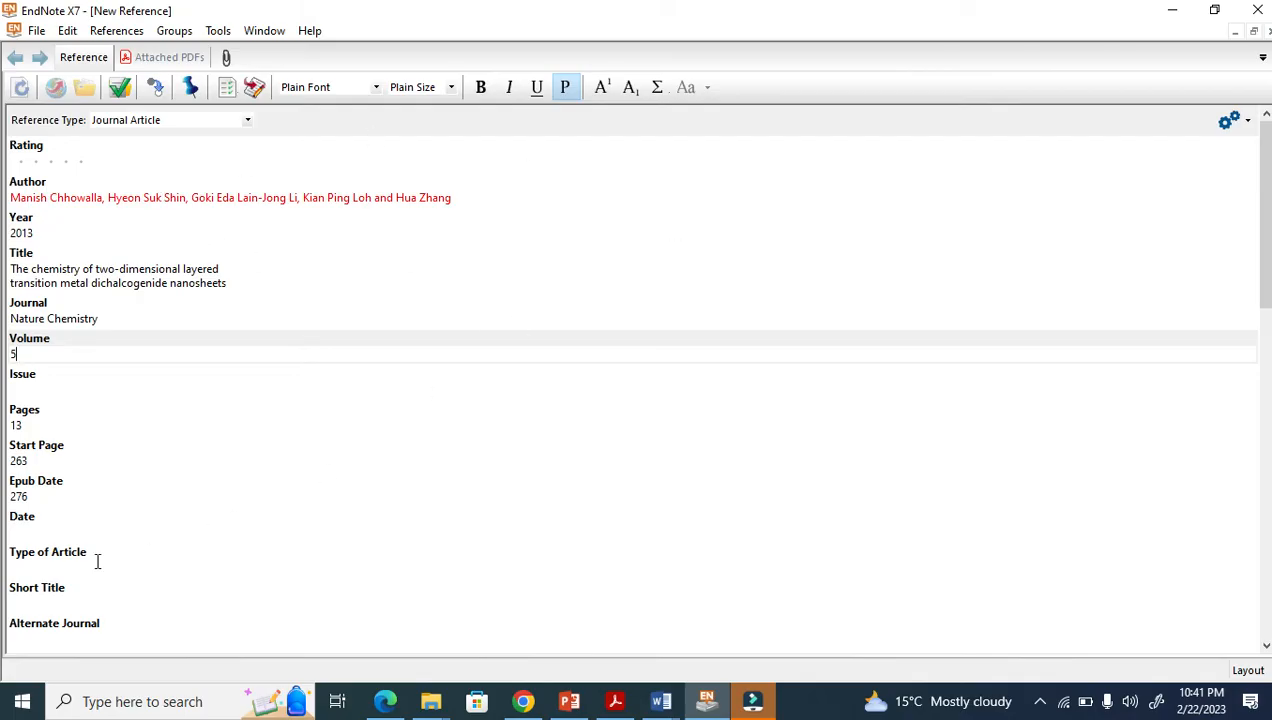
mouse_move(97, 561)
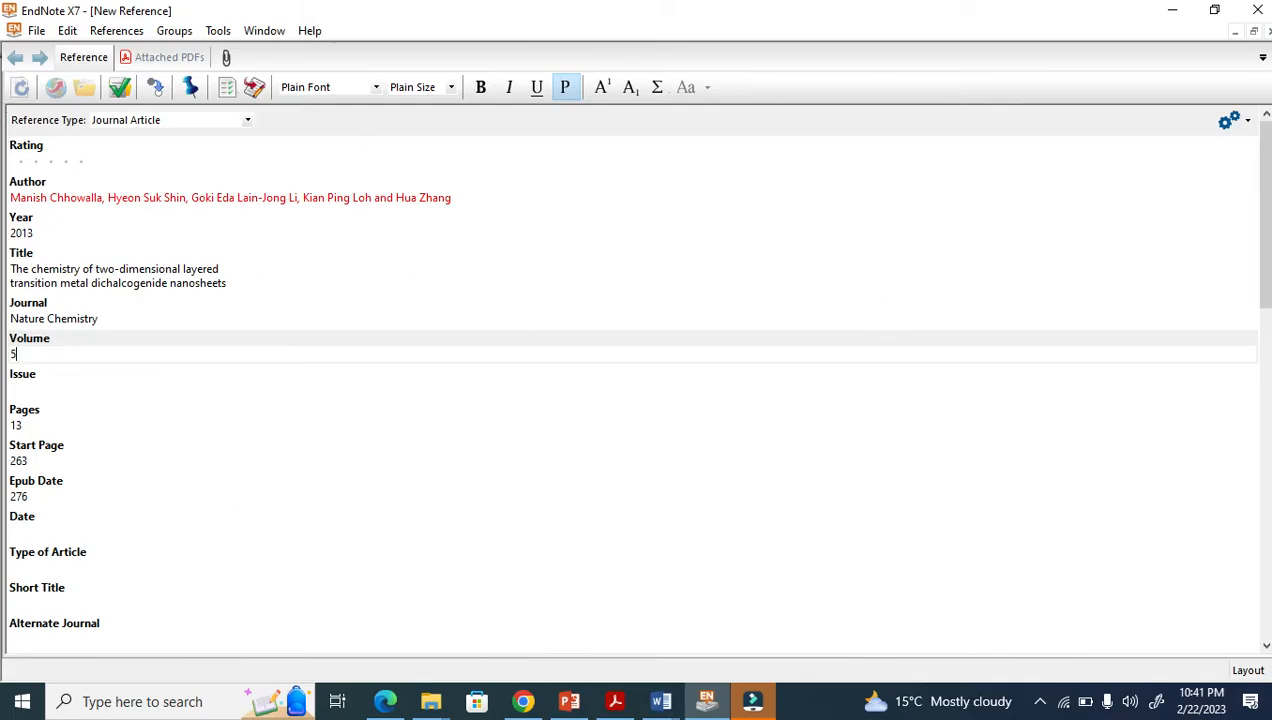
mouse_move(1243, 10)
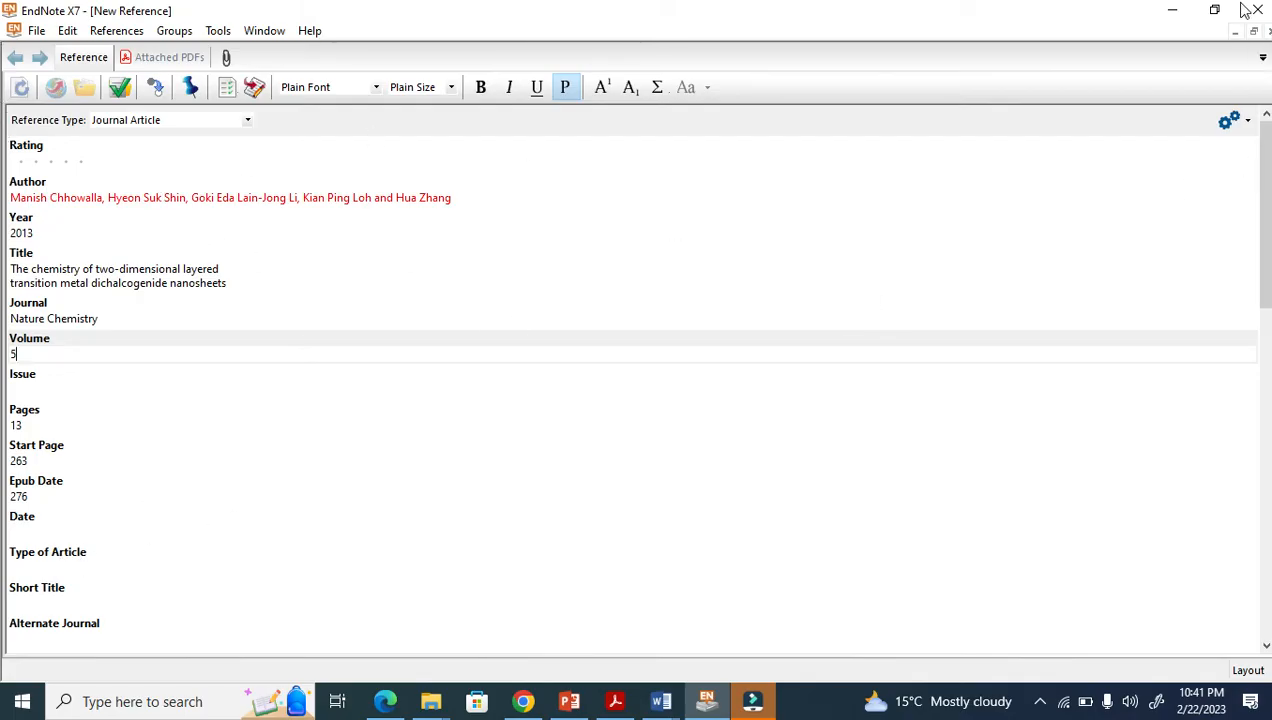
Close the New Reference window and confirm saving the changes.
left_click(1257, 10)
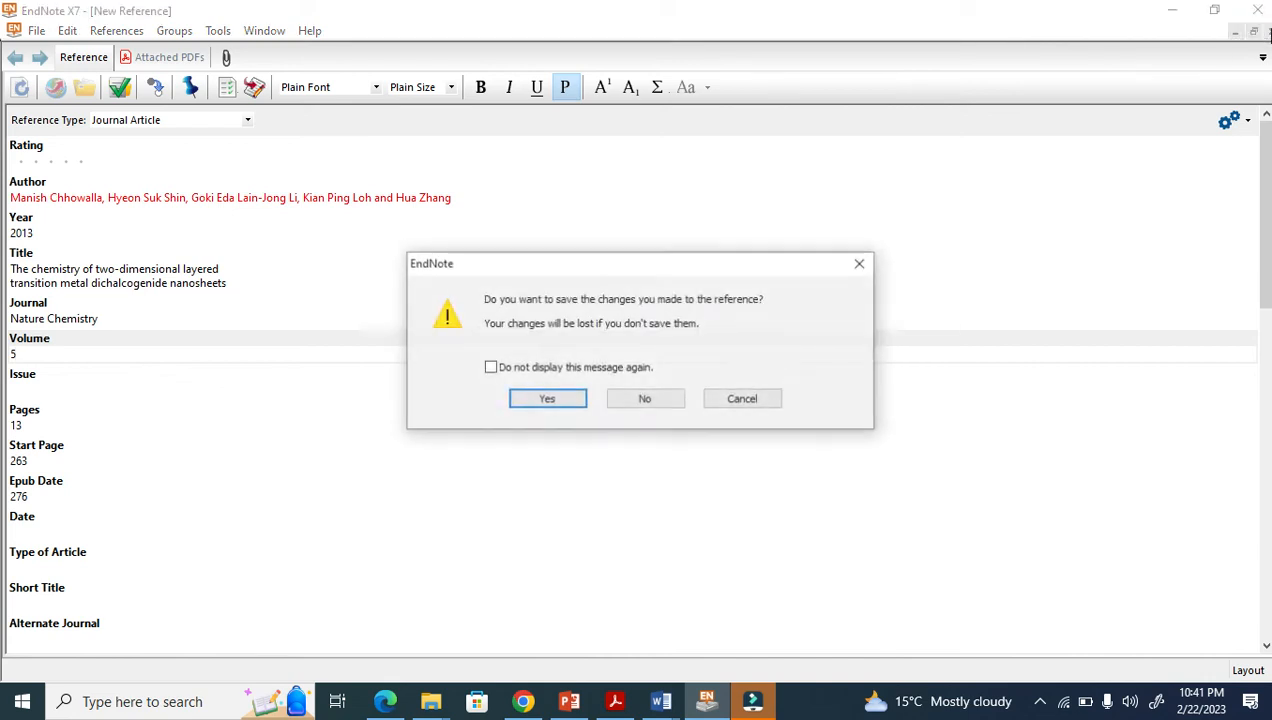
left_click(644, 398)
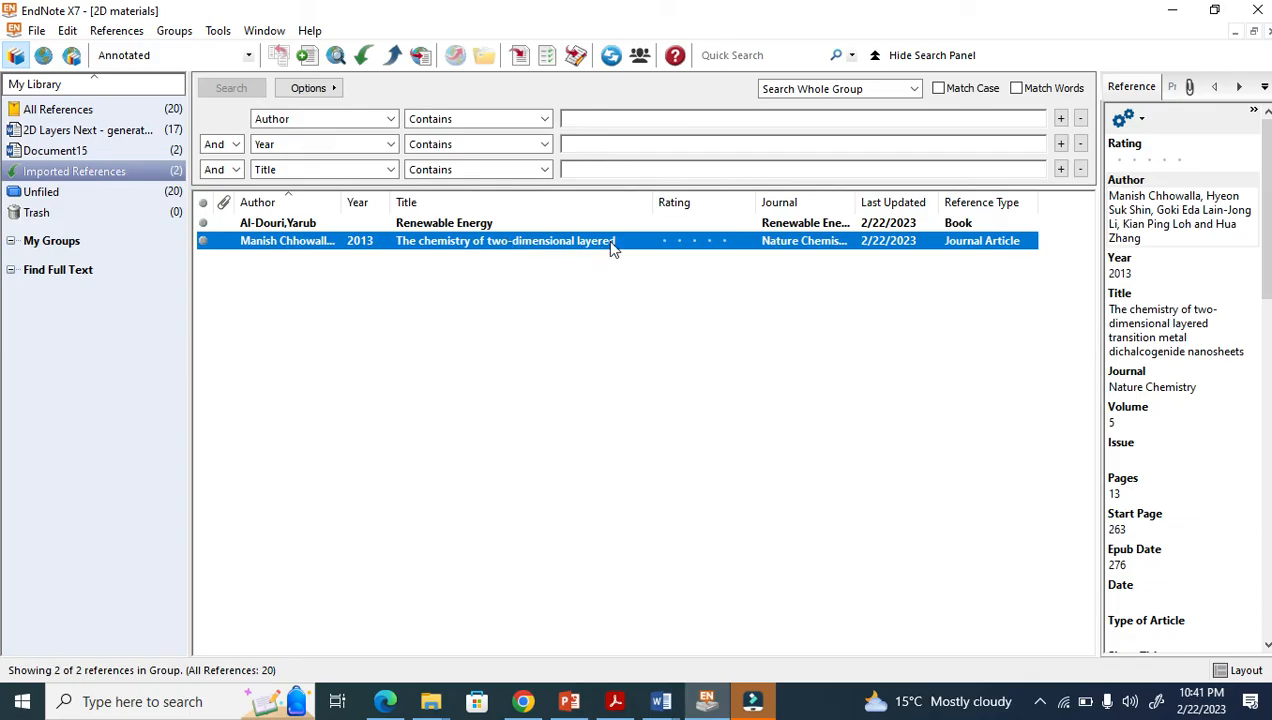
mouse_move(660, 700)
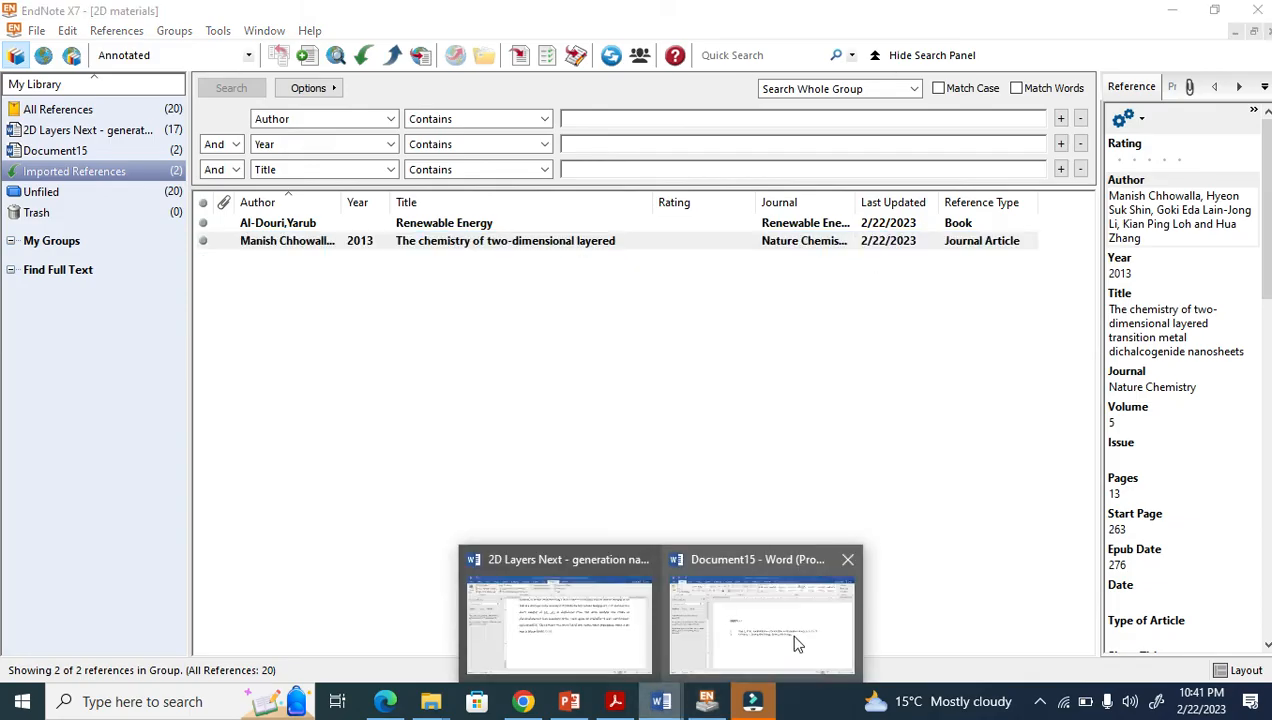
Type a new line in Document15, then select the Nature Chemistry article in EndNote.
left_click(760, 620)
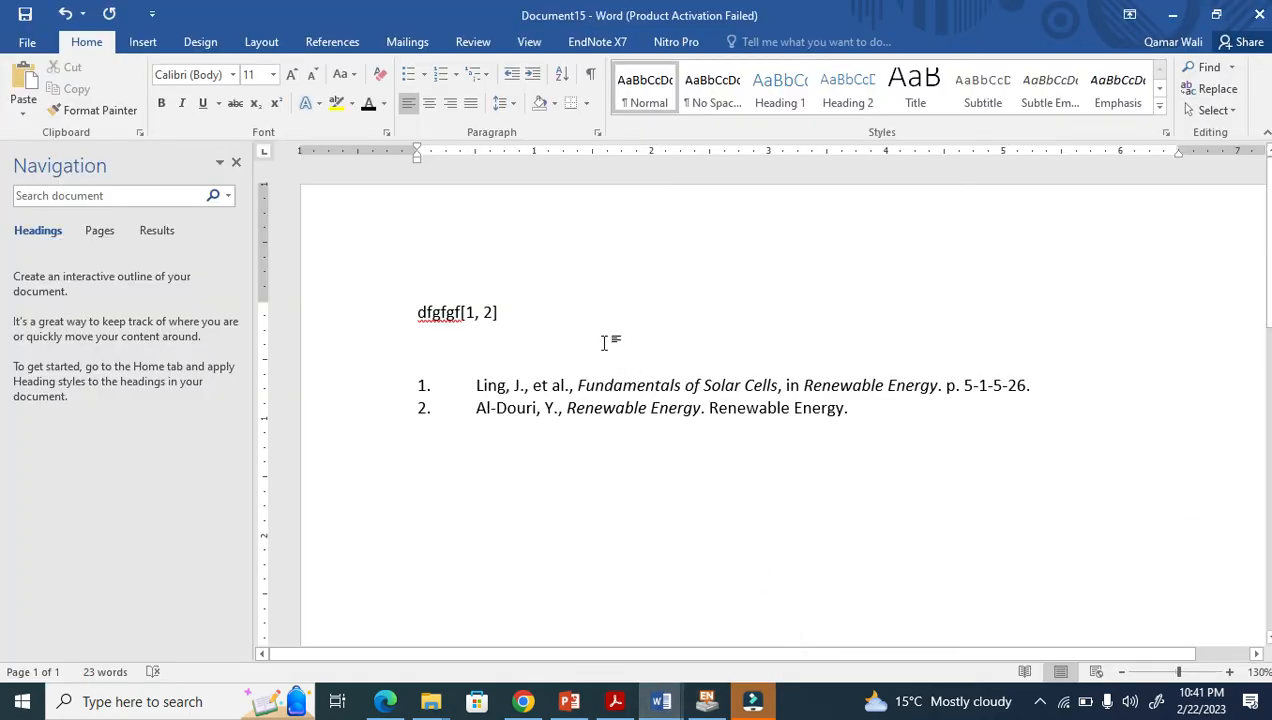
type("lhfdkhdfkjsdfh")
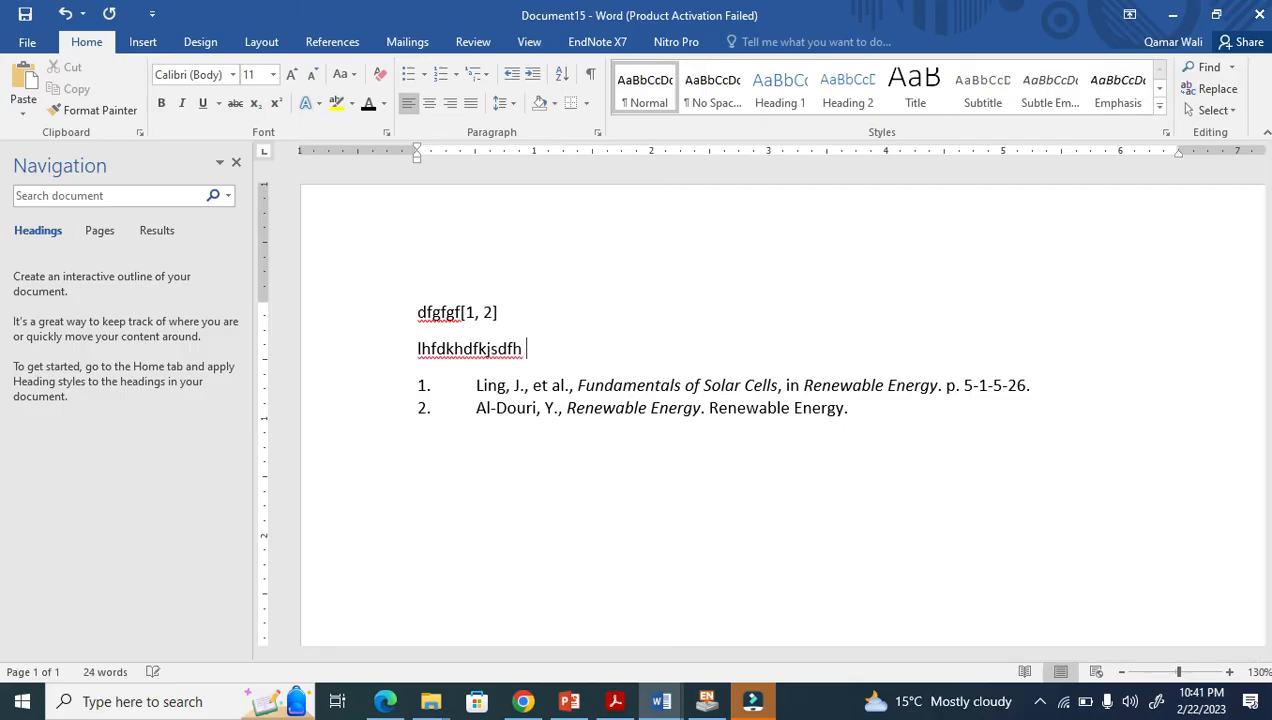
left_click(705, 701)
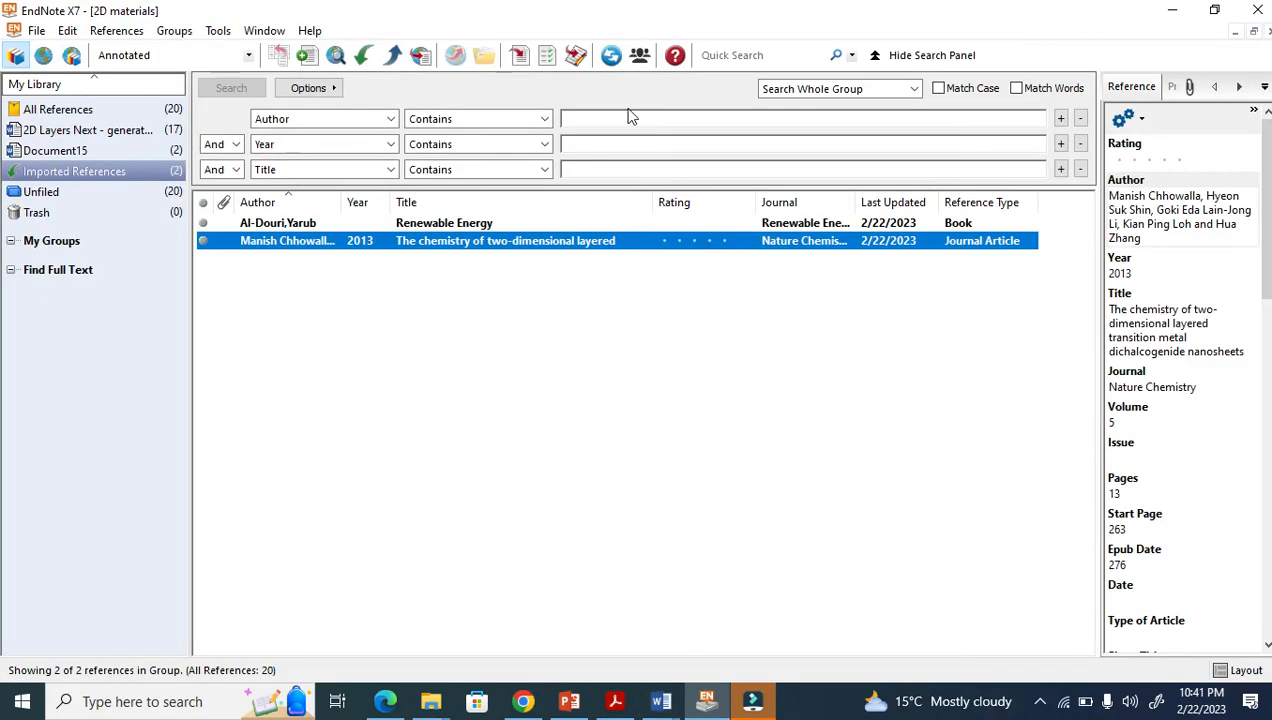
left_click(661, 701)
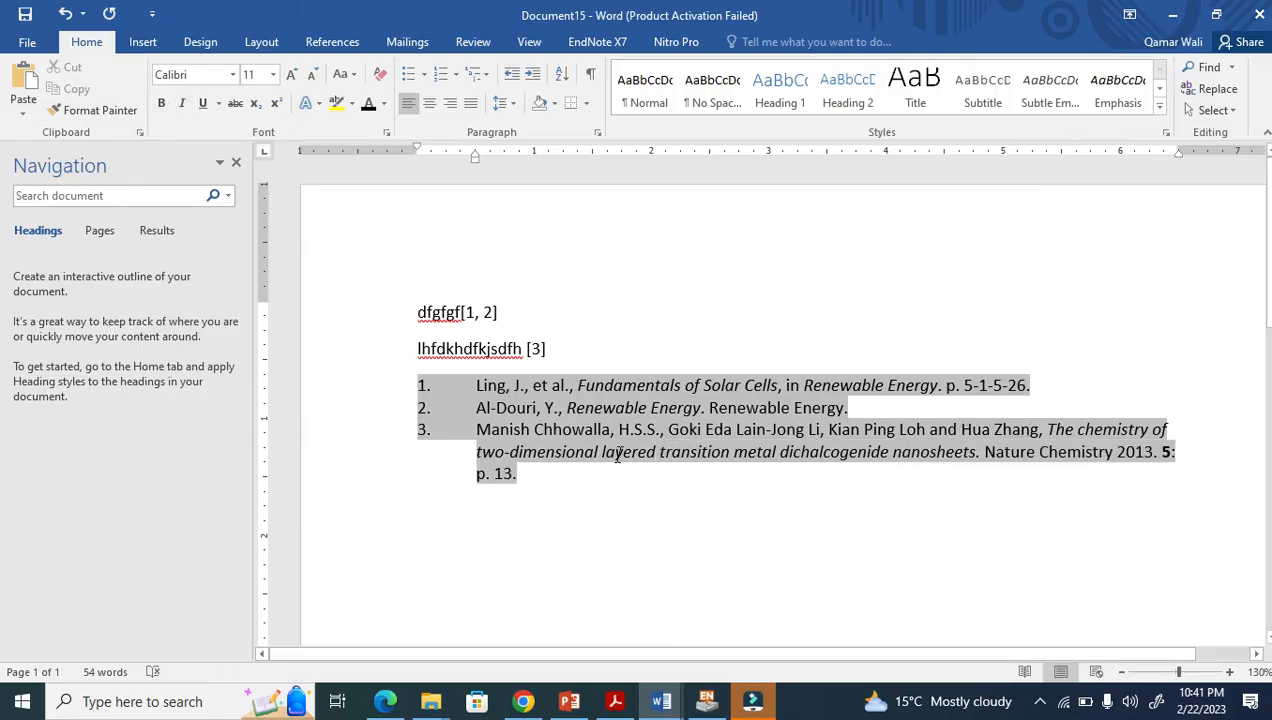
mouse_move(751, 440)
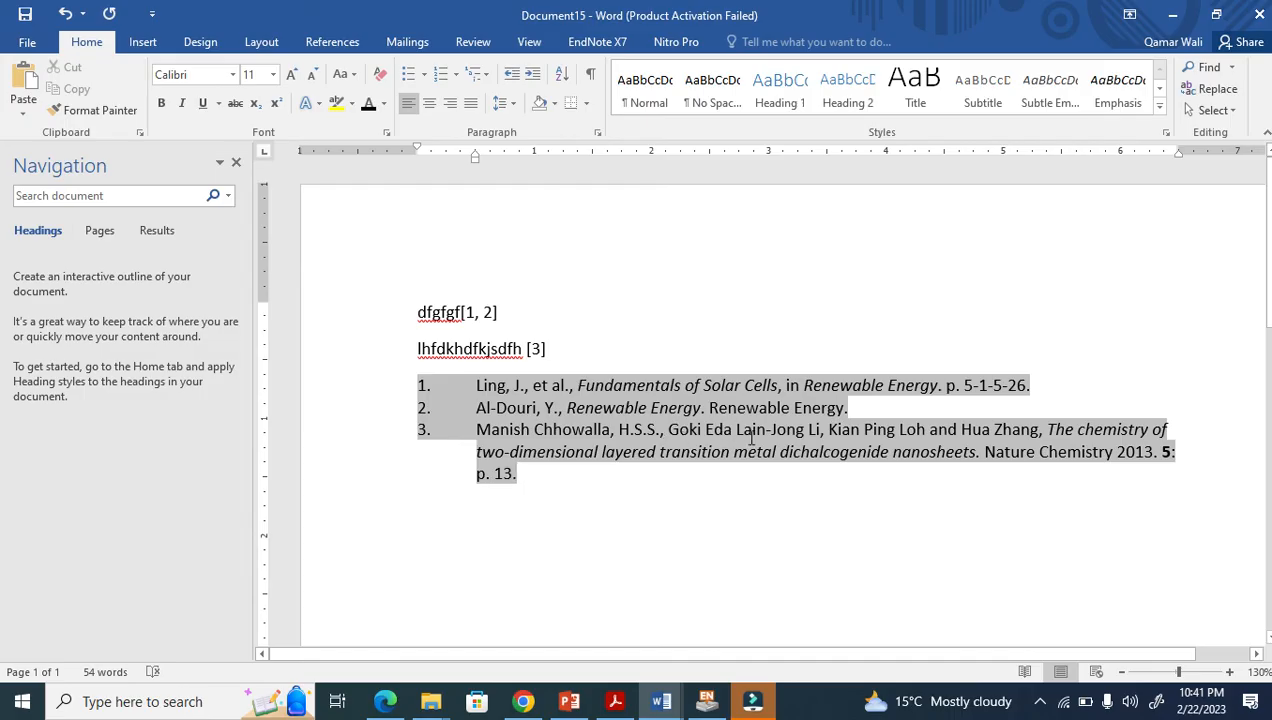
mouse_move(1072, 456)
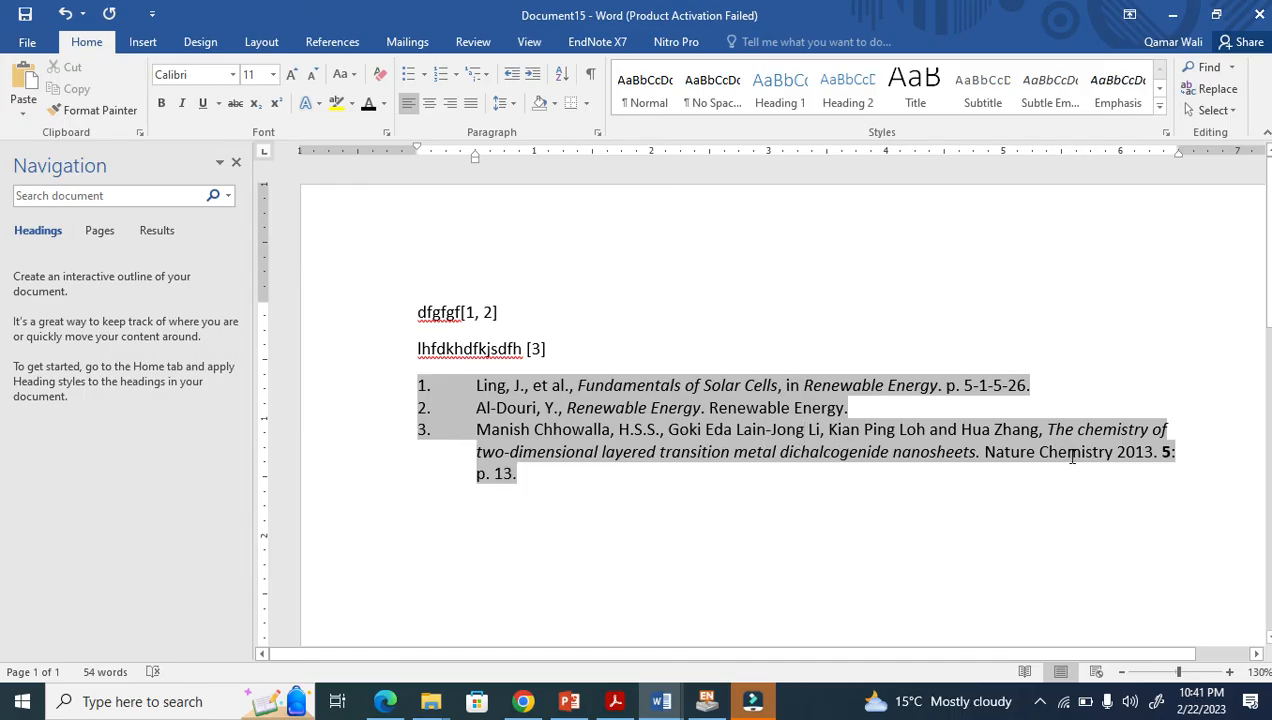